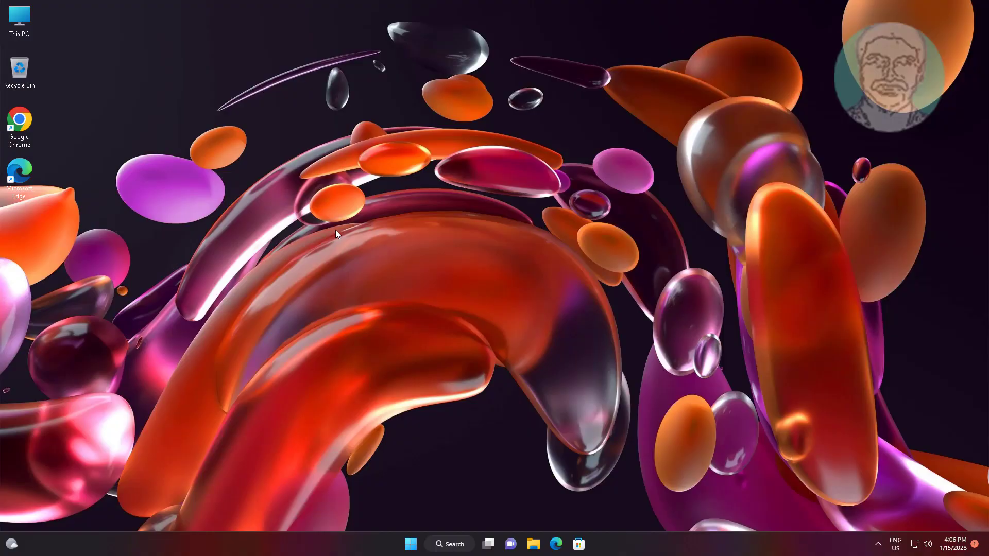
pyautogui.moveTo(241, 359)
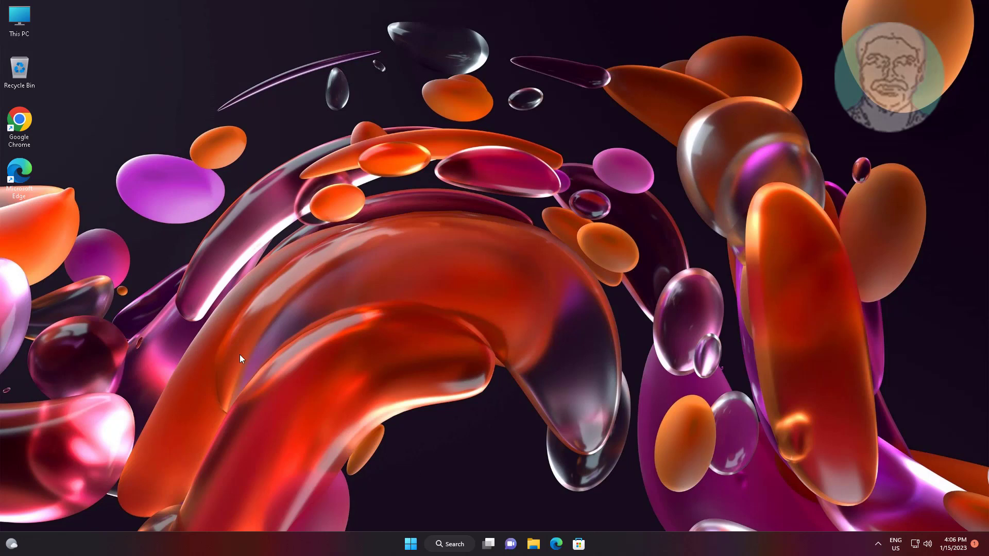
pyautogui.moveTo(389, 550)
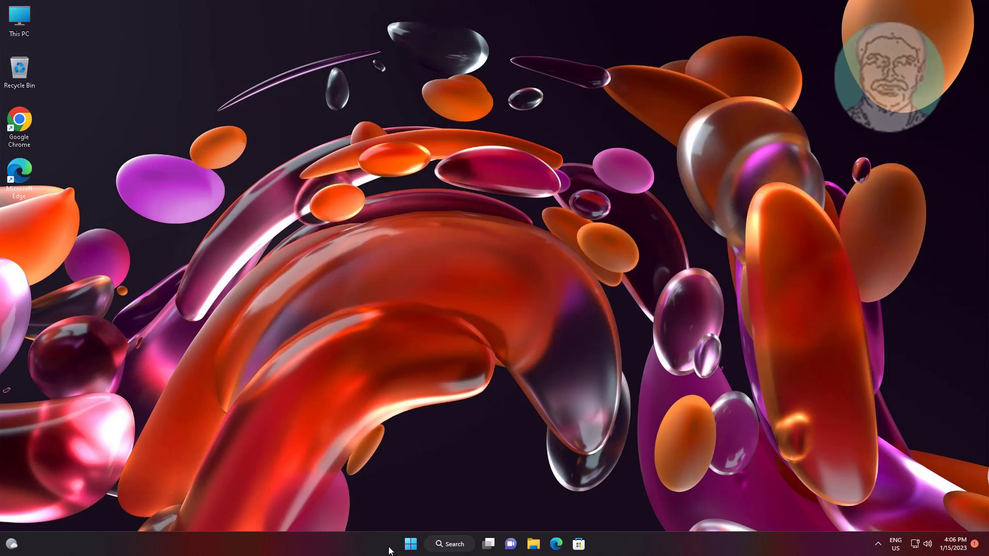
# Open the Windows 11 Start menu from the taskbar
pyautogui.click(410, 544)
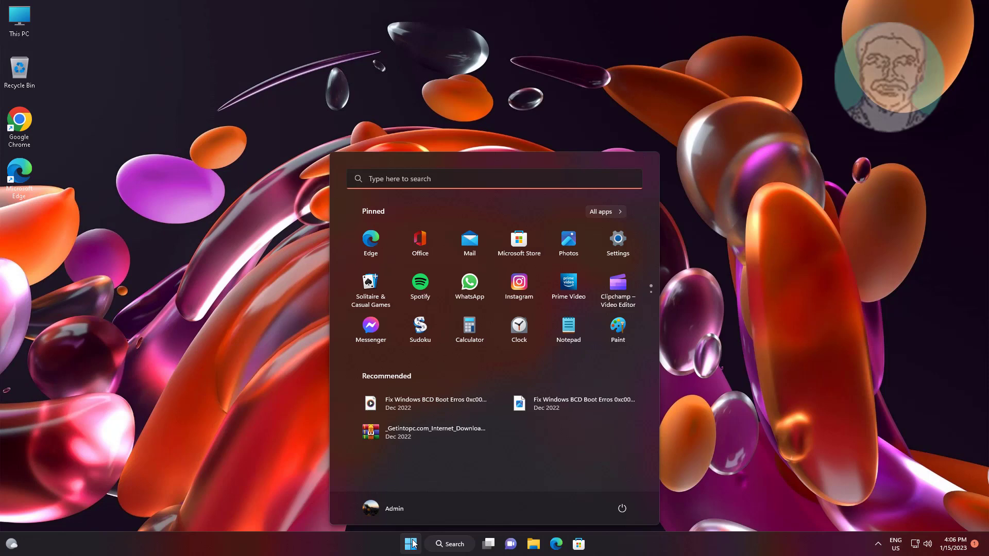
# Open Settings and show the Other troubleshooters list under System > Troubleshoot
pyautogui.click(616, 241)
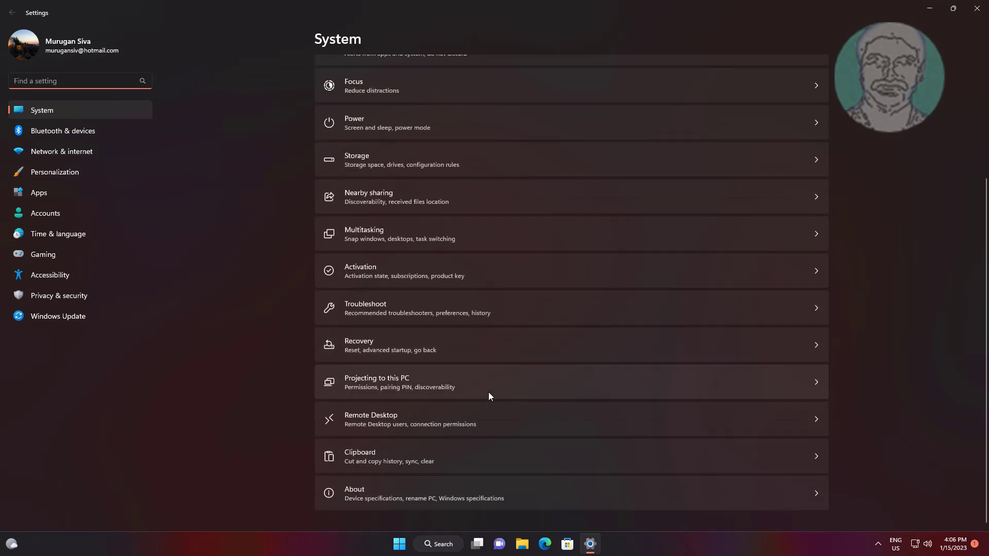
pyautogui.moveTo(404, 309)
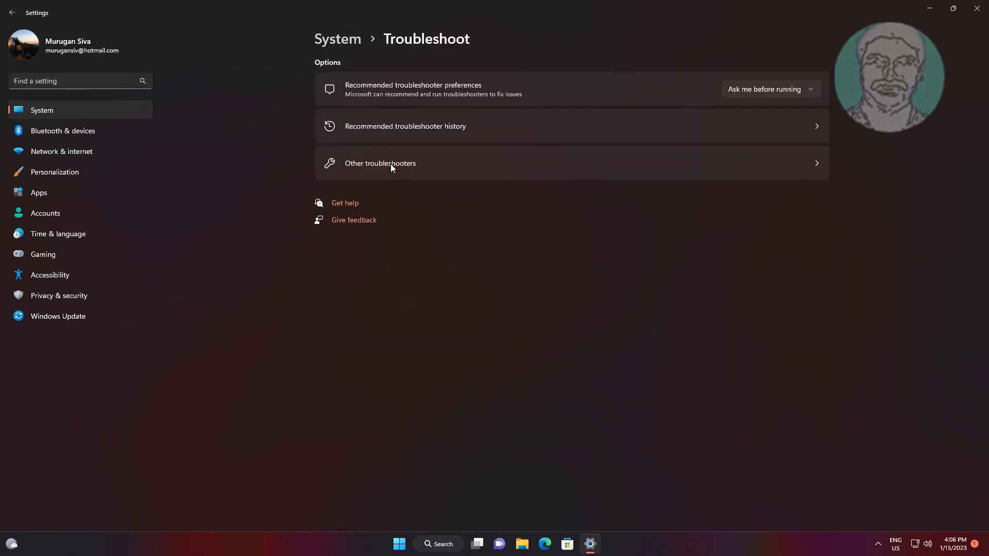
pyautogui.click(380, 163)
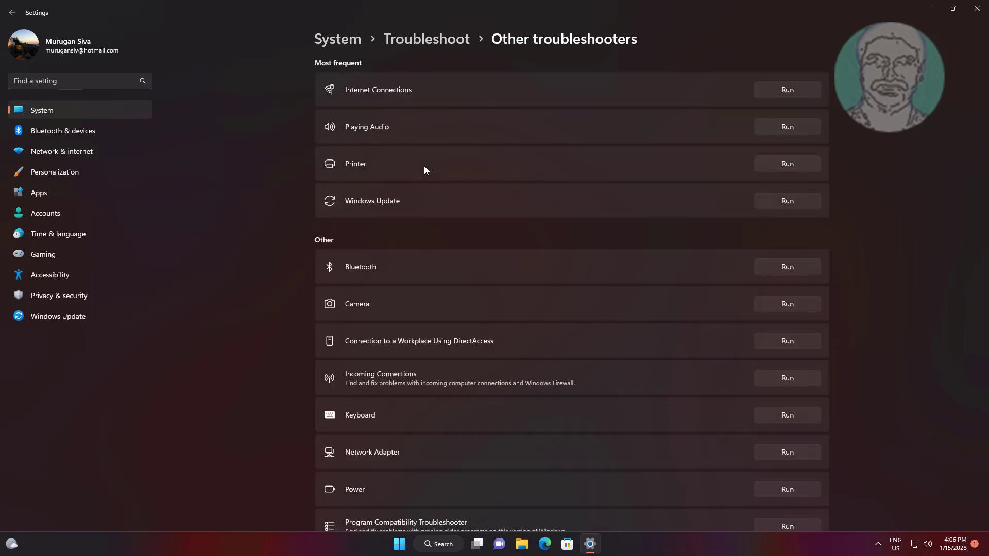
pyautogui.moveTo(425, 232)
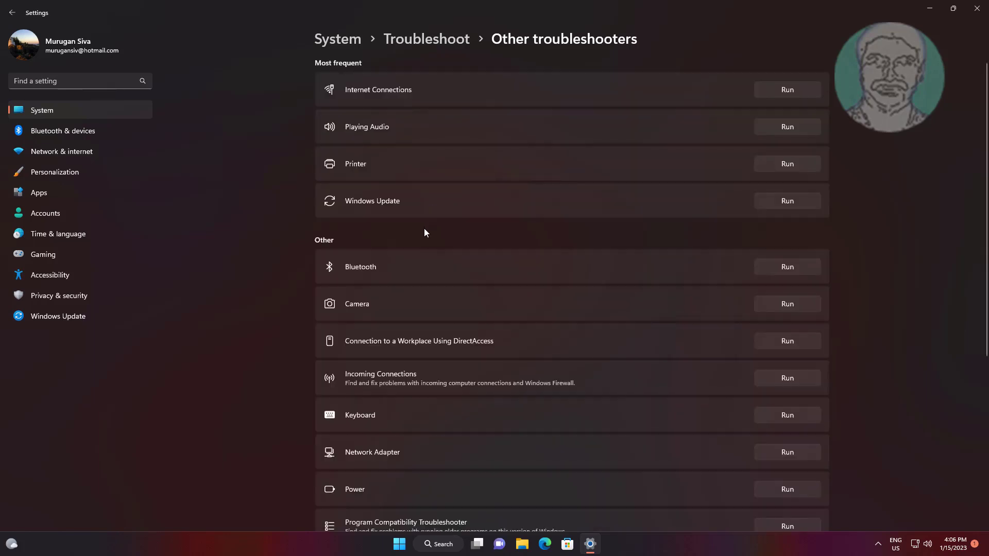
pyautogui.moveTo(784, 483)
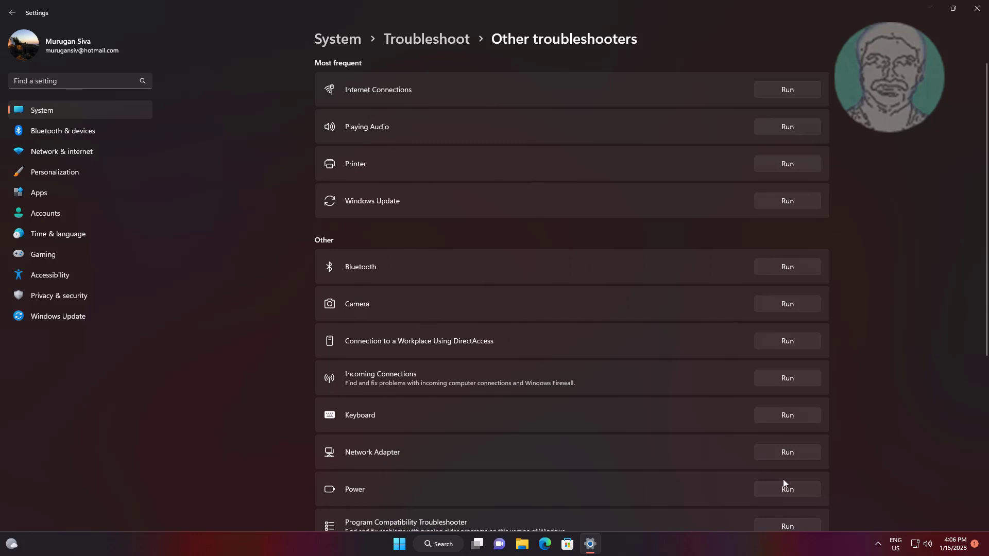
pyautogui.moveTo(798, 497)
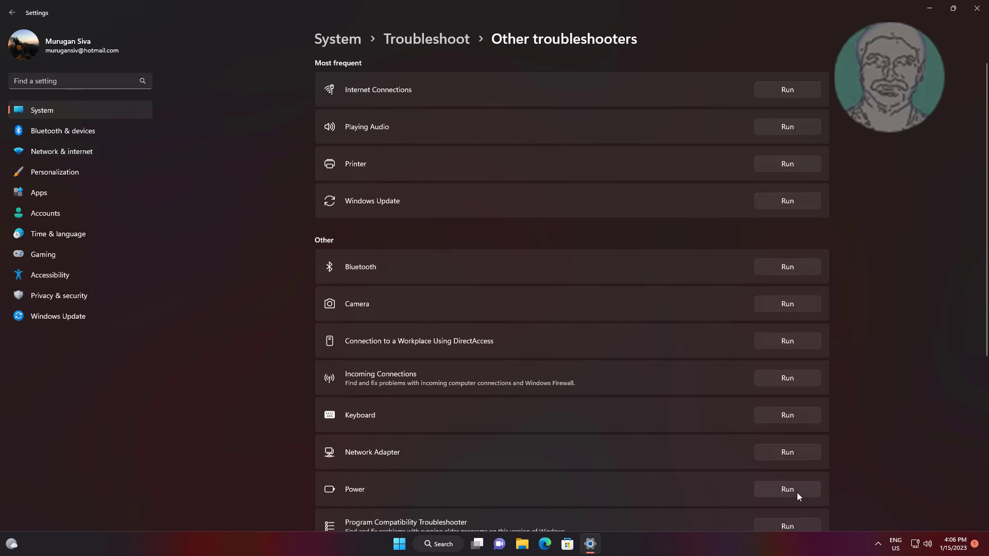
# Run the Power troubleshooter to fix USB Selective Suspend, then close its results
pyautogui.click(787, 489)
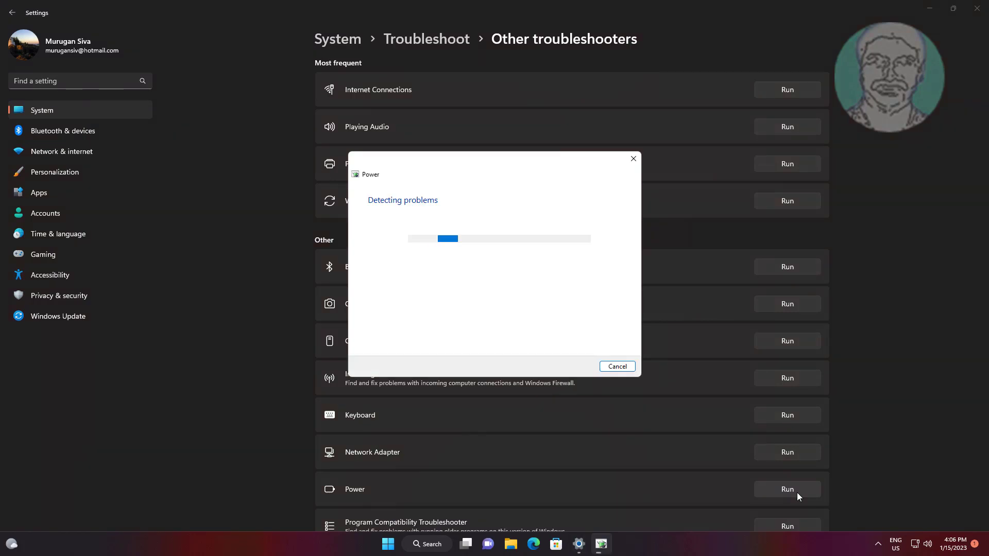
pyautogui.moveTo(592, 267)
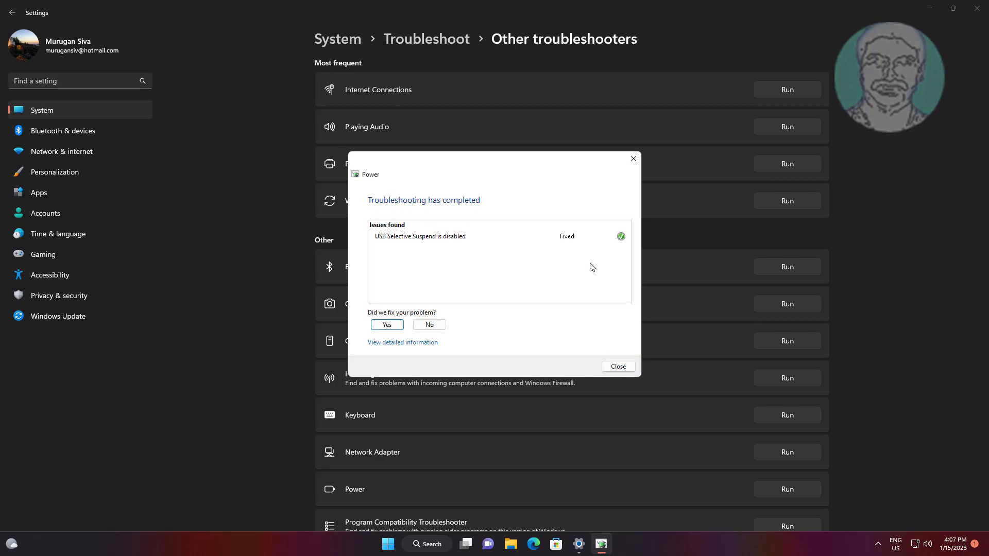
pyautogui.click(616, 366)
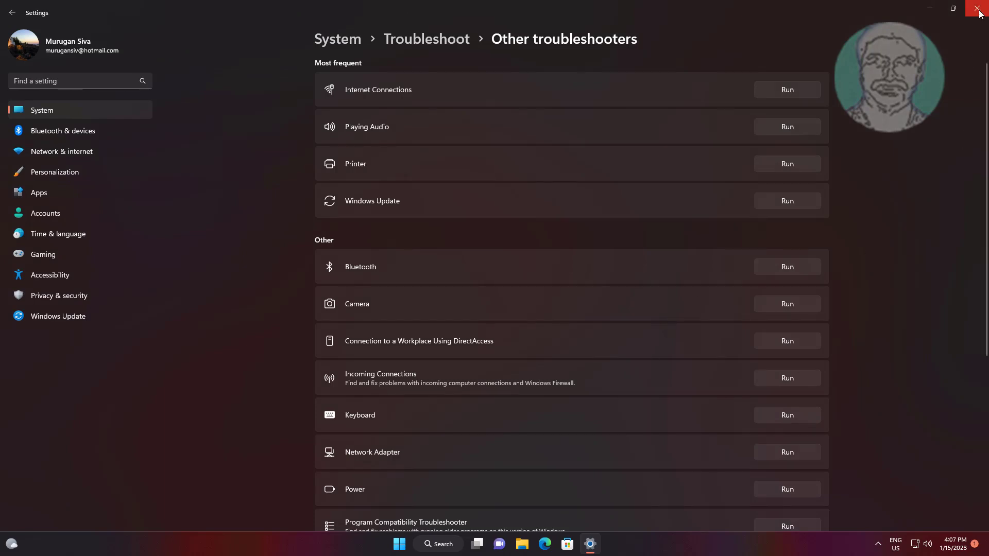
# Uncheck 'Turn on fast startup (recommended)' in Power Options shutdown settings and save
pyautogui.click(979, 12)
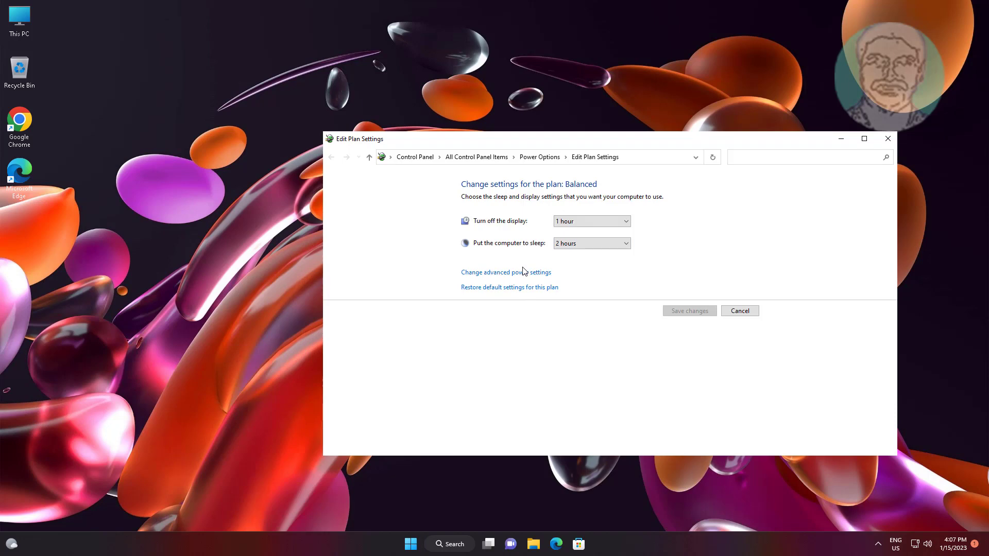
pyautogui.click(332, 157)
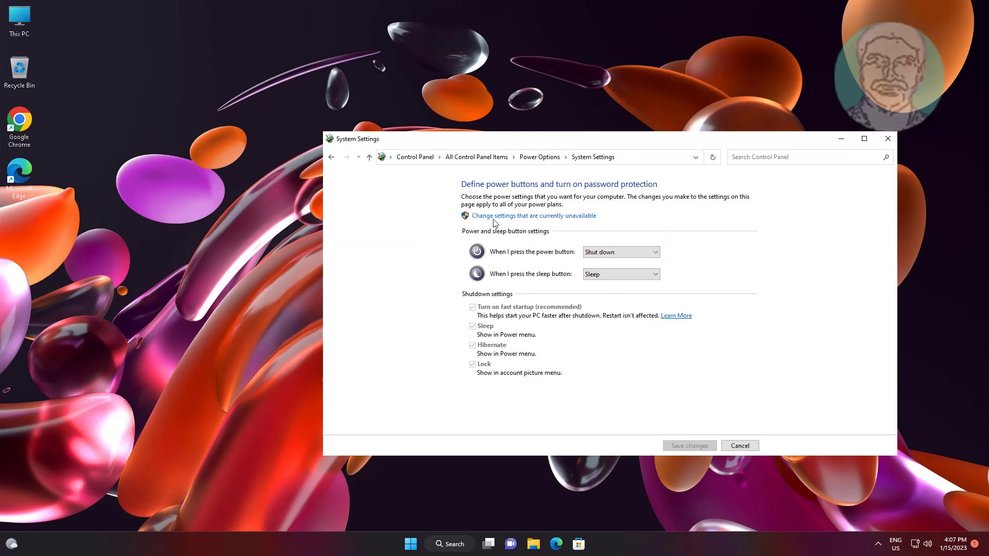
pyautogui.click(533, 216)
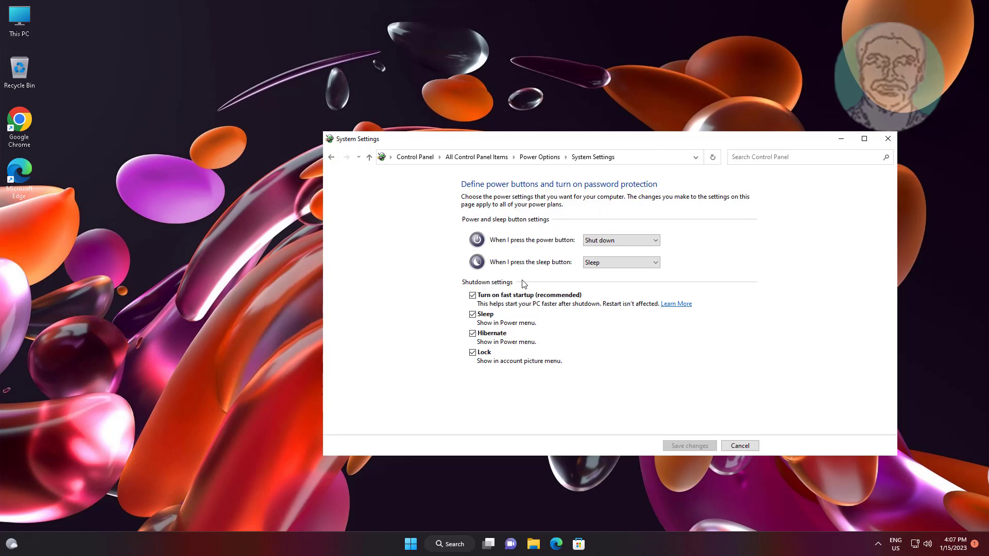
pyautogui.click(472, 295)
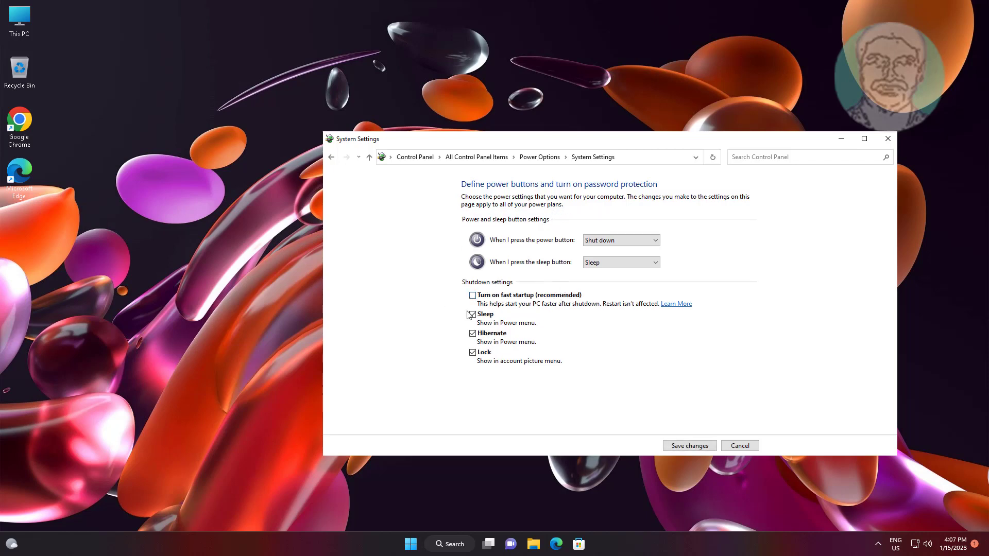
pyautogui.click(472, 314)
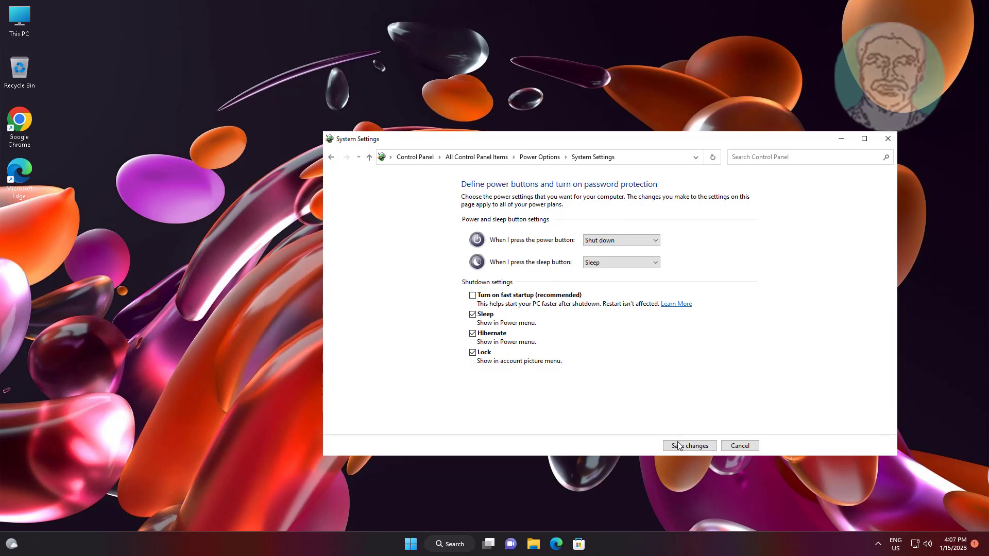
pyautogui.click(689, 445)
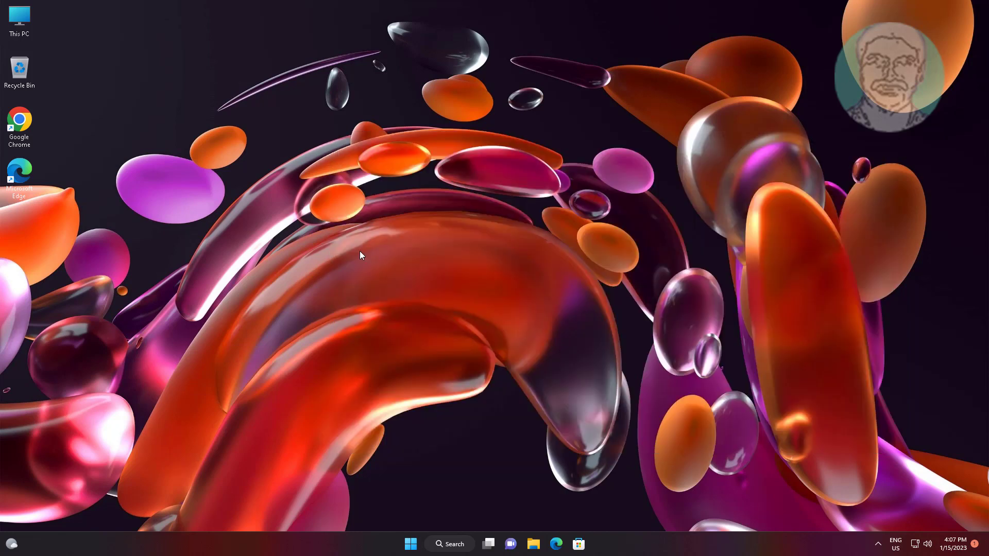
# In msconfig's Services tab, hide all Microsoft services and disable the rest
pyautogui.click(410, 544)
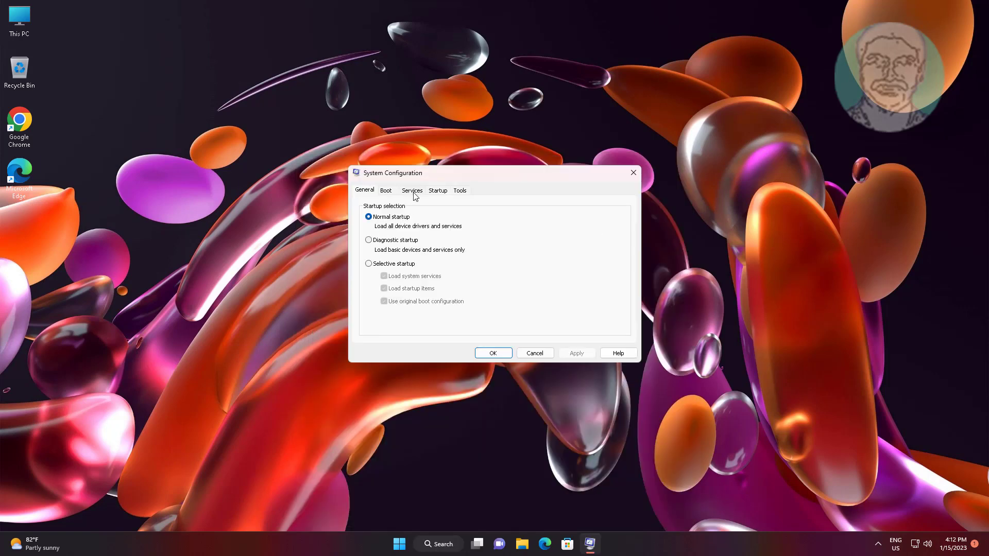
pyautogui.click(411, 190)
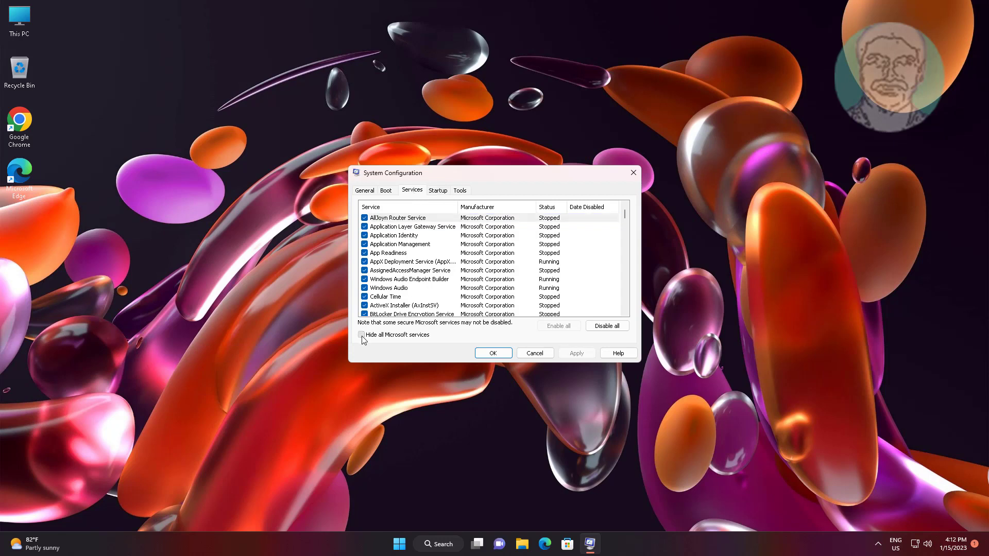
pyautogui.click(363, 335)
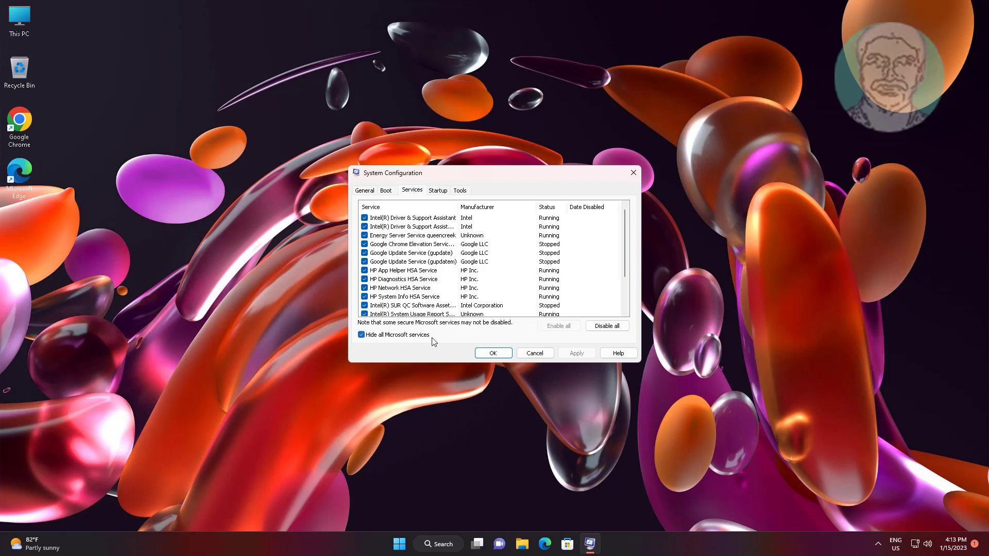
pyautogui.click(606, 326)
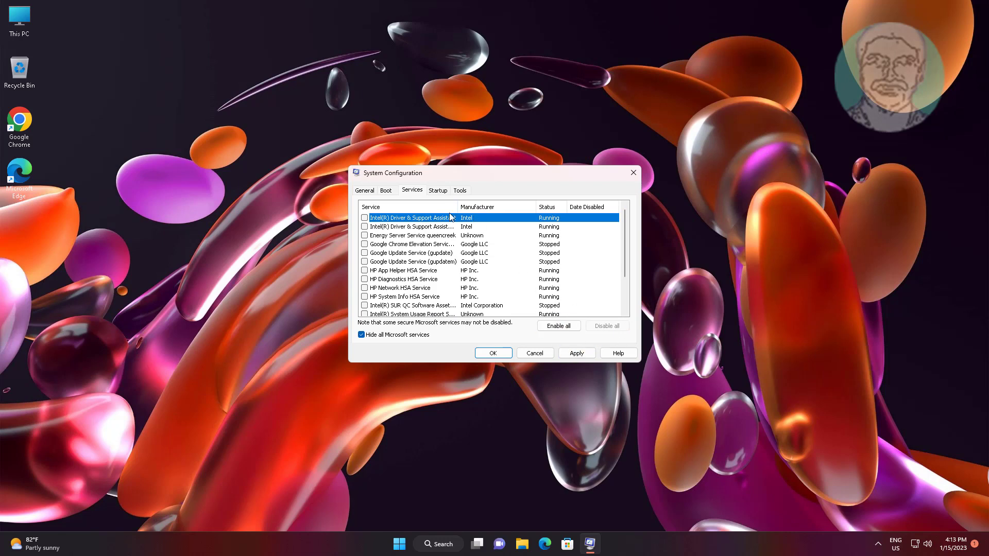
# Review Task Manager's Startup apps, close it, and confirm System Configuration with OK
pyautogui.click(438, 190)
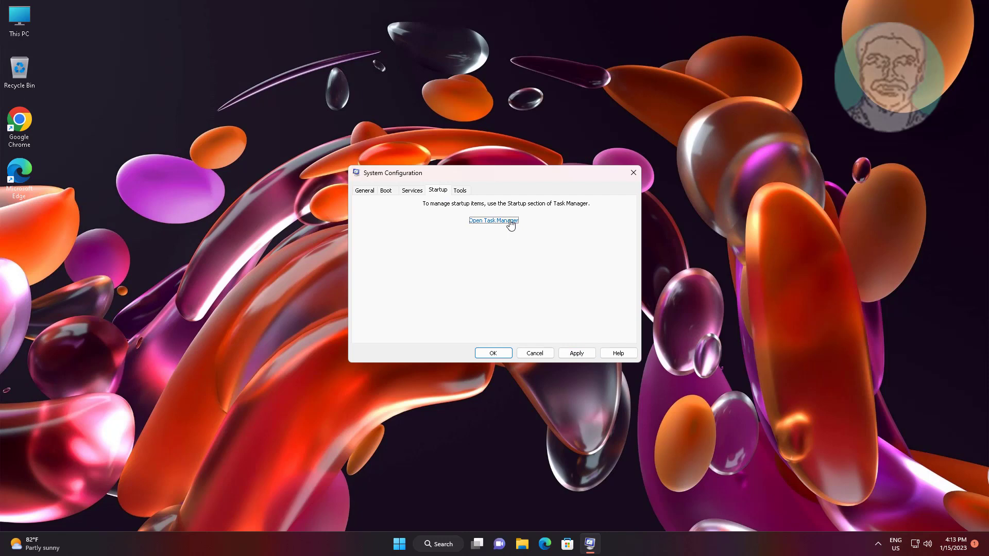
pyautogui.click(494, 221)
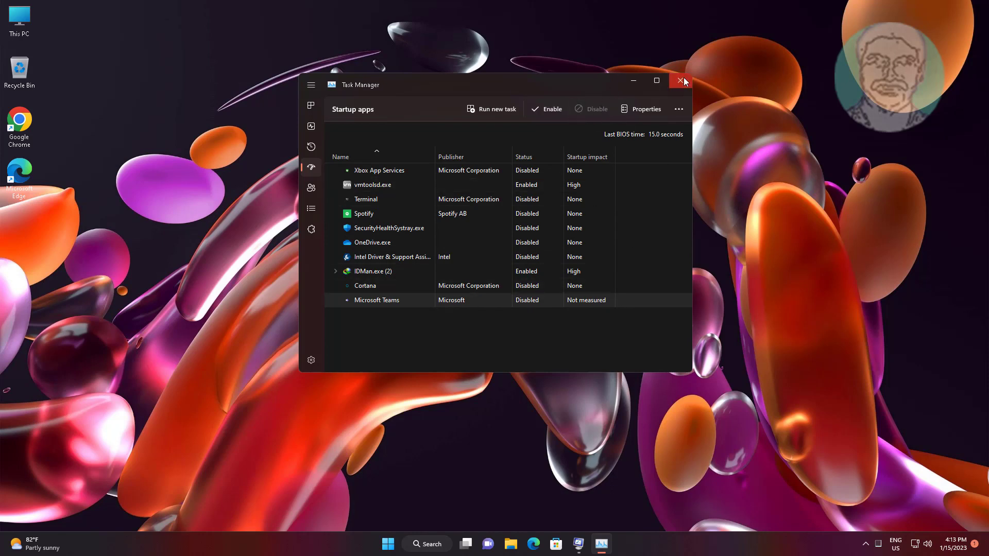
pyautogui.click(681, 81)
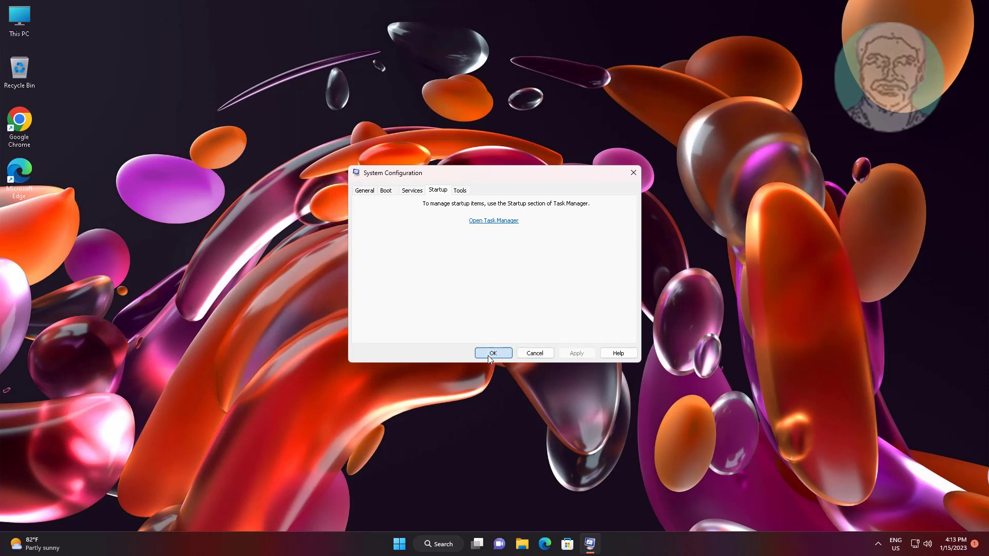
pyautogui.click(492, 353)
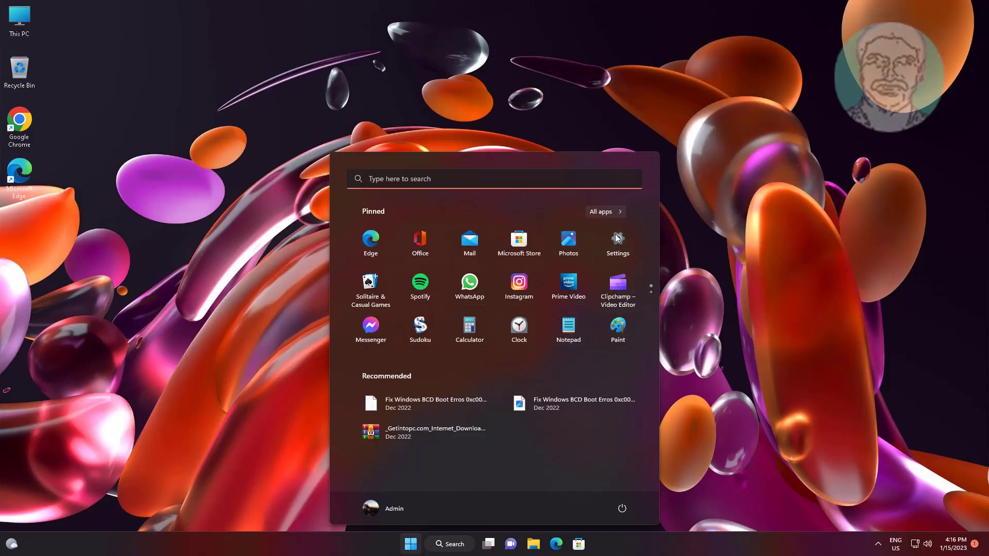
# Check for updates on the Windows Update page until it reports up to date
pyautogui.click(617, 243)
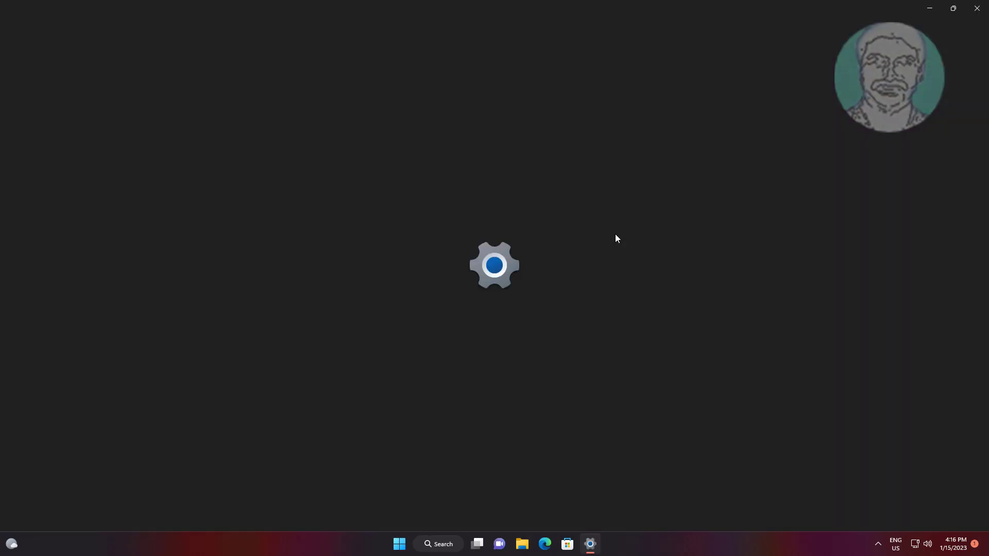
pyautogui.click(589, 548)
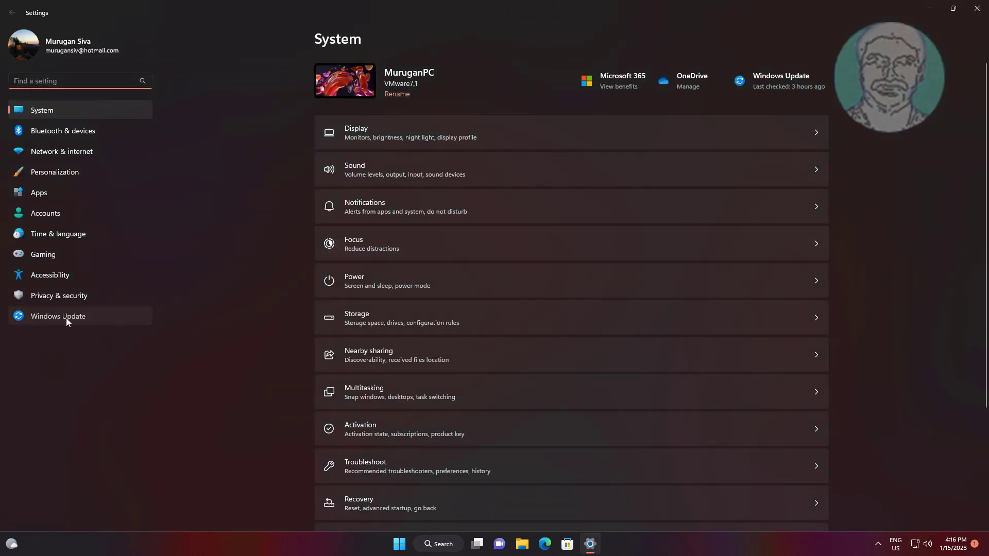
pyautogui.click(57, 316)
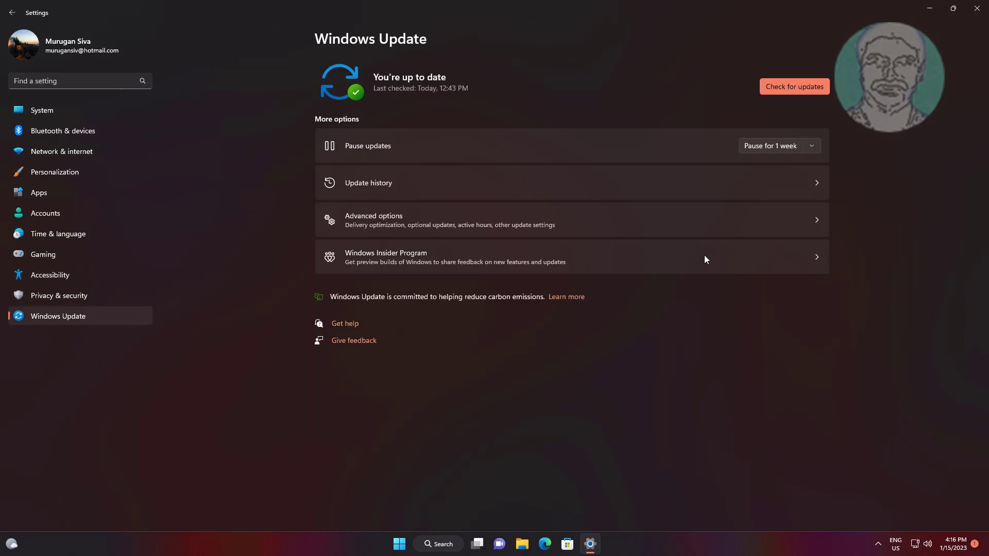
pyautogui.click(793, 86)
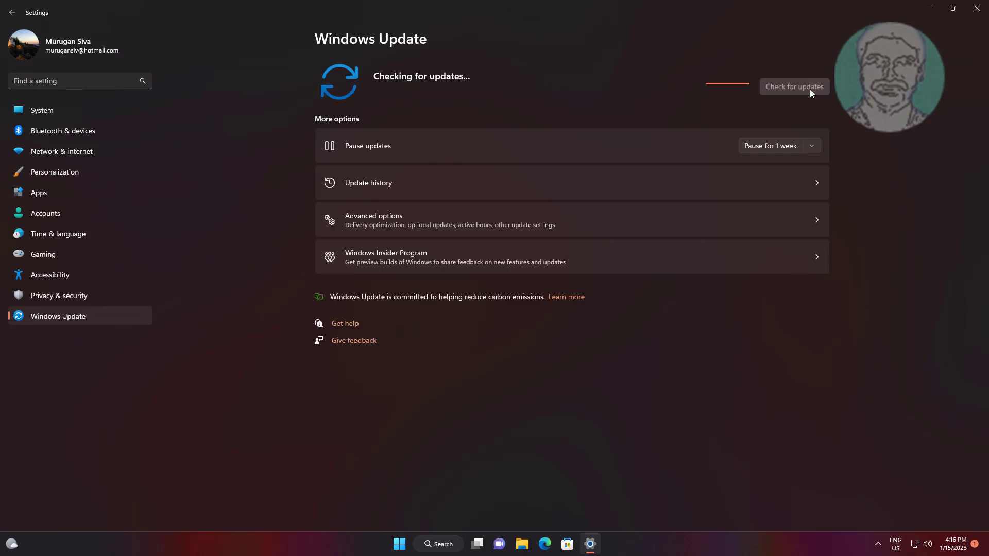
pyautogui.moveTo(897, 280)
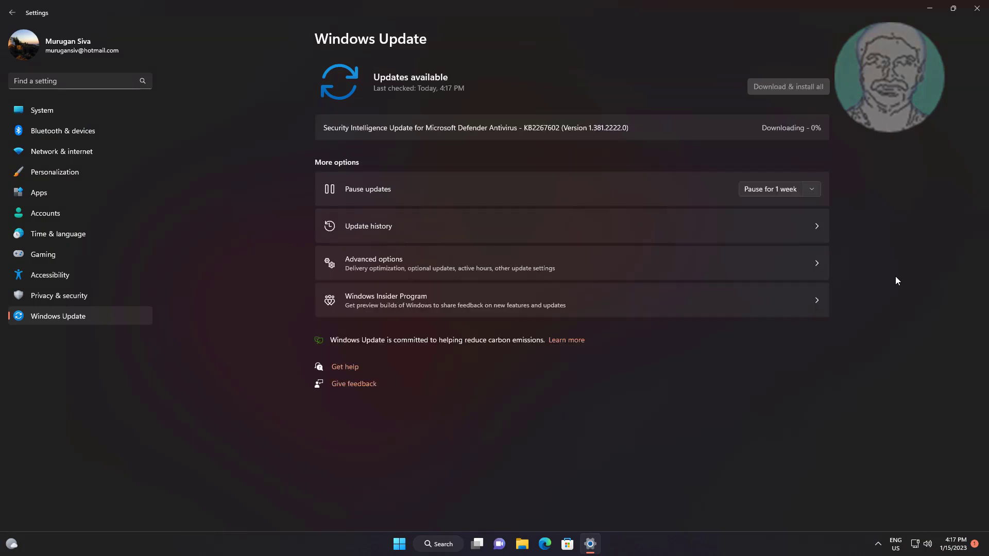
pyautogui.click(787, 87)
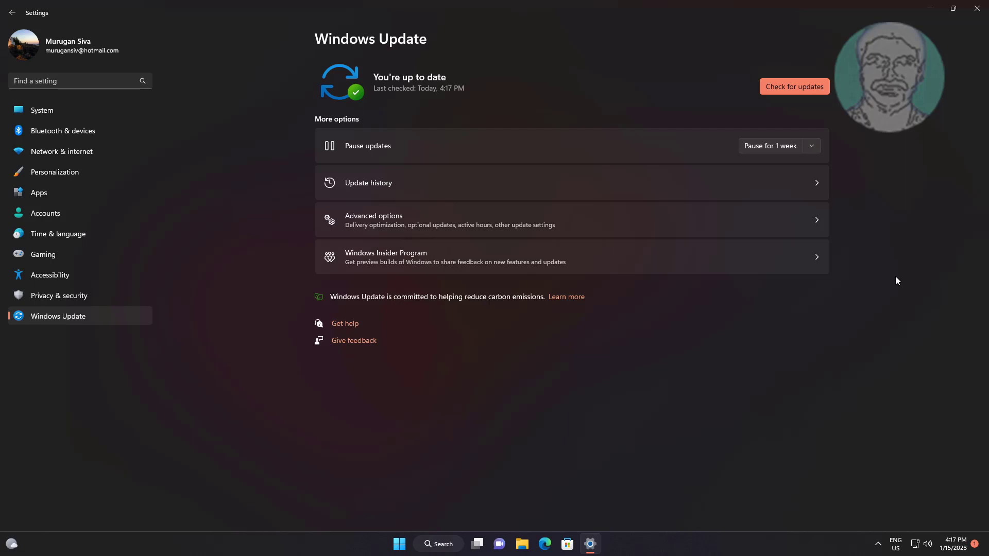
pyautogui.moveTo(960, 71)
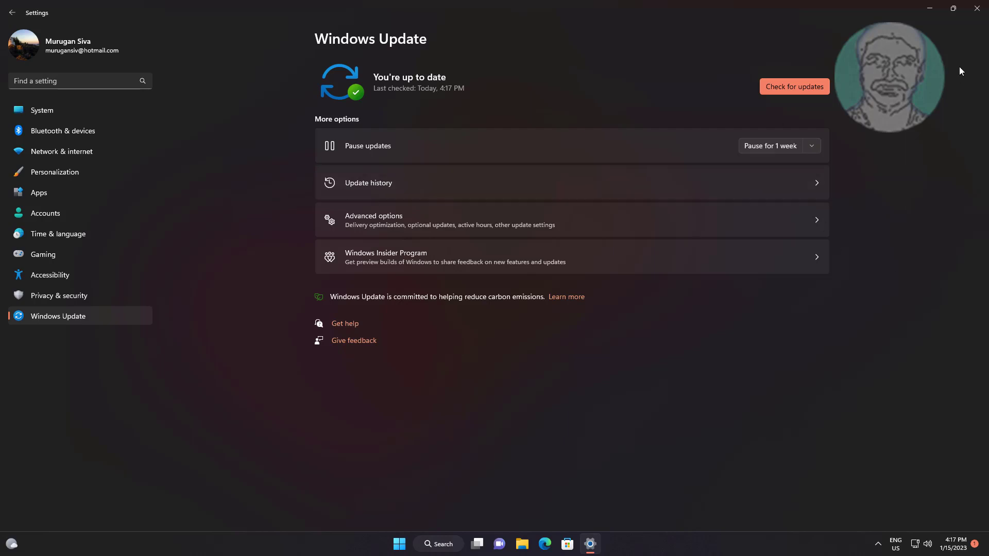